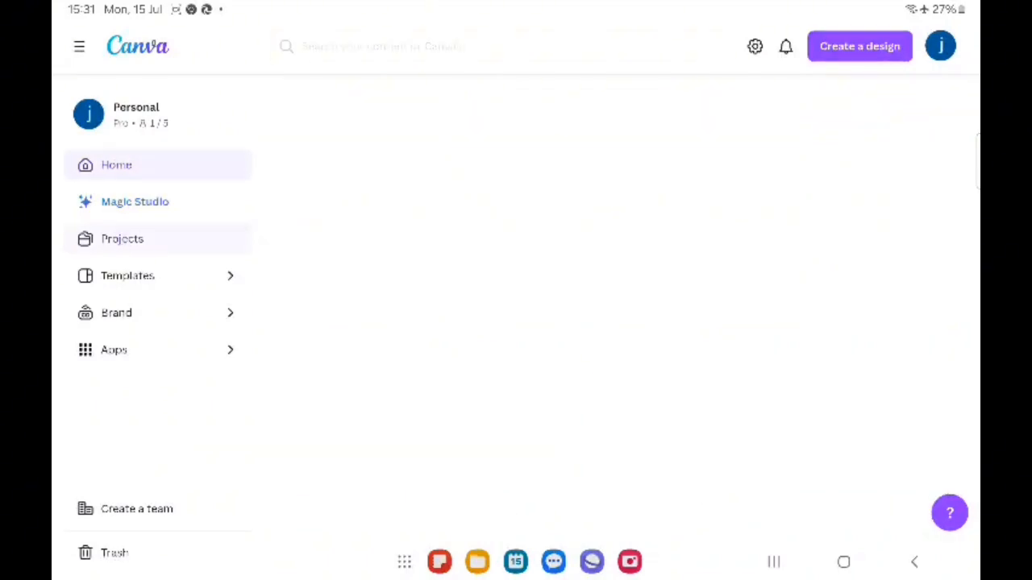
Step: Open the 'Create Canva Frames' YouTube thumbnail design from the home screen
left_click(122, 239)
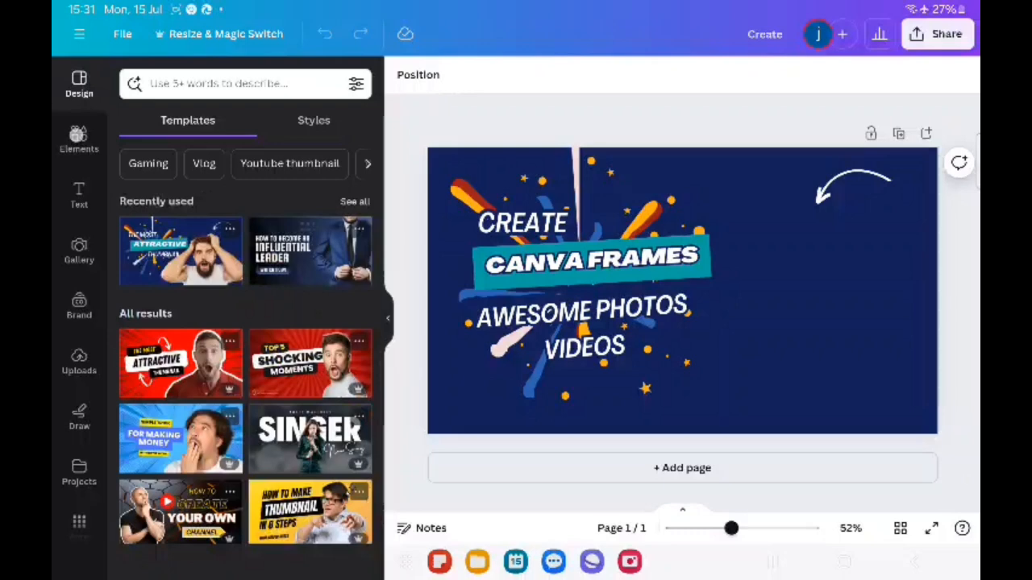
Step: Search the Elements library for 'frames' and list all frame elements
left_click(78, 142)
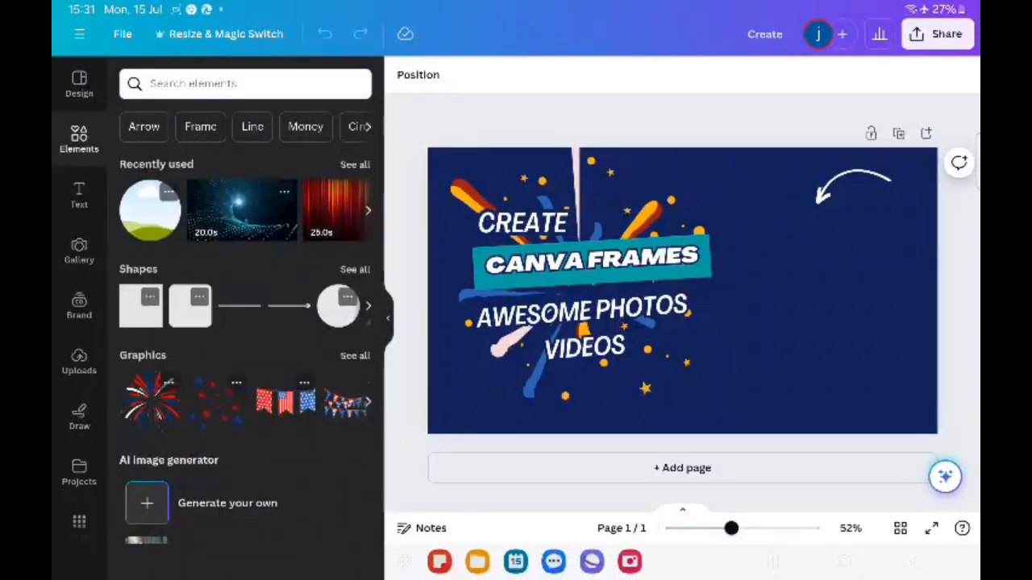
left_click(245, 84)
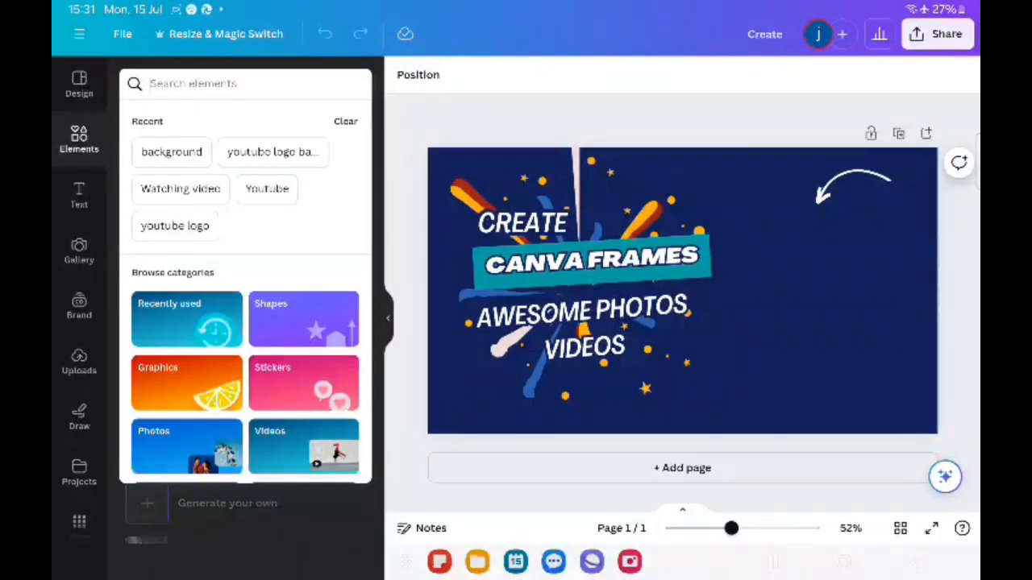
type("frames")
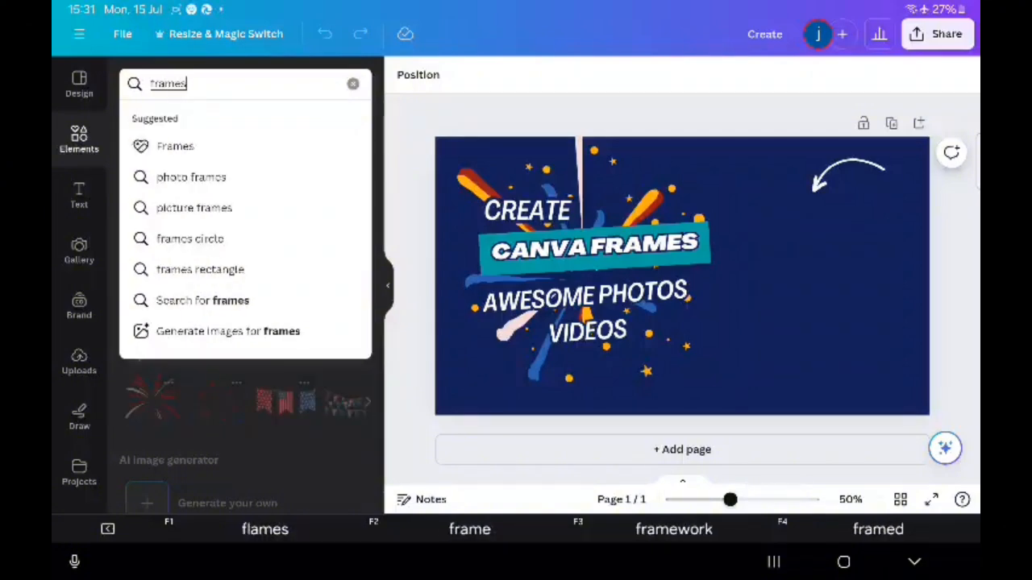
left_click(174, 145)
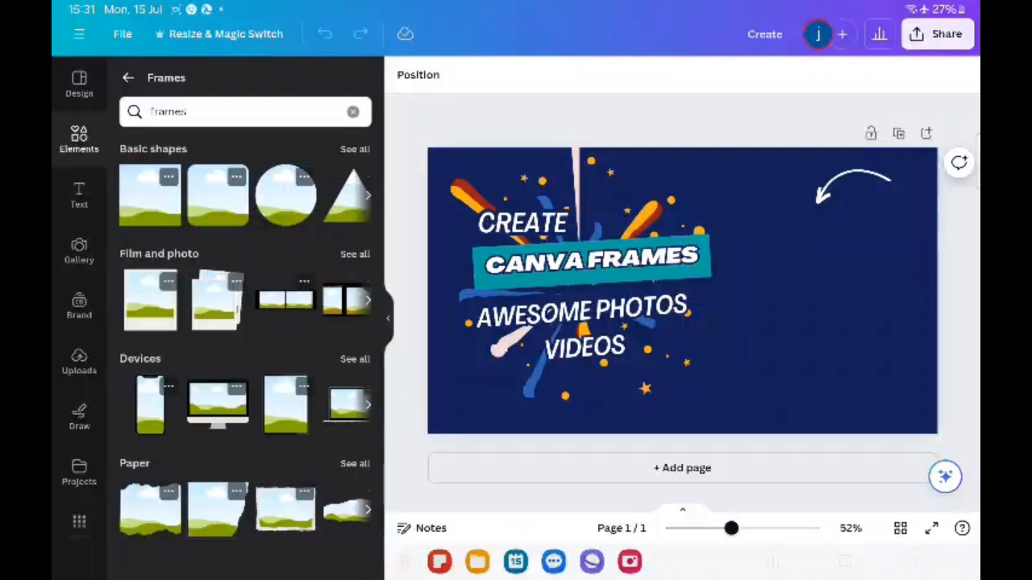
Step: Add the basic circle frame to the right of the thumbnail, then show Uploads
left_click(283, 195)
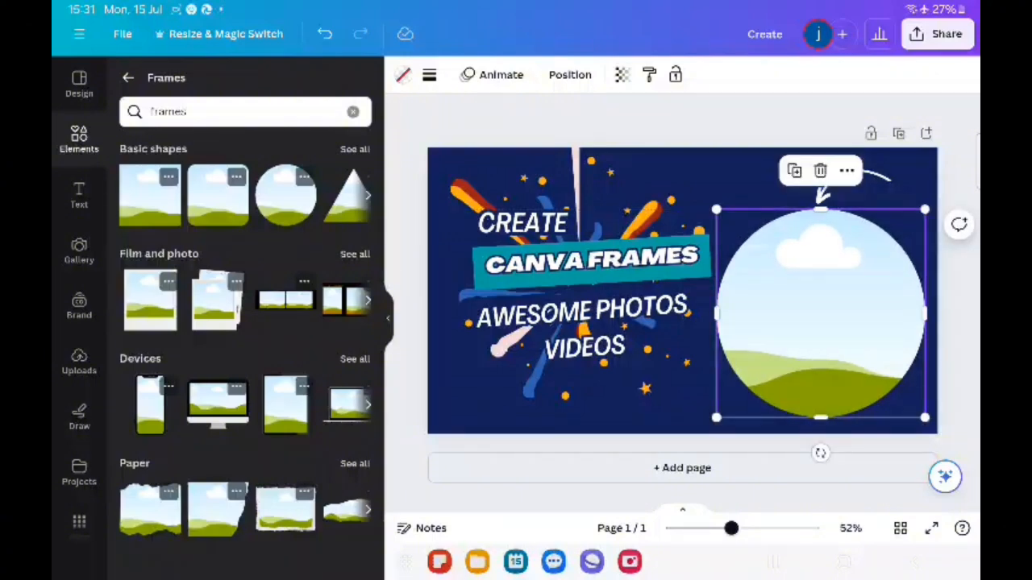
left_click(77, 361)
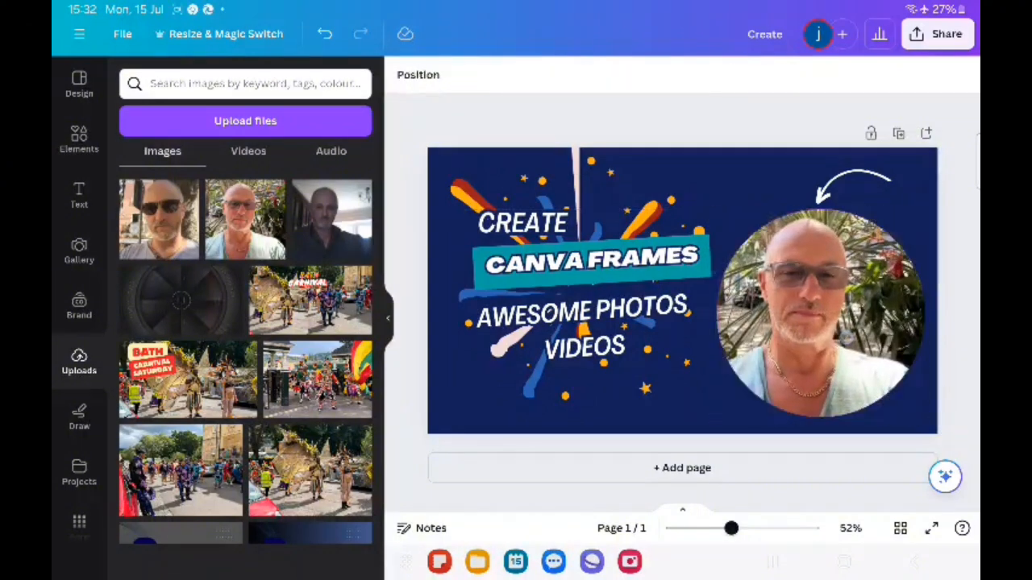
Step: Fill the circle frame with the uploaded selfie photo and select it
left_click(820, 320)
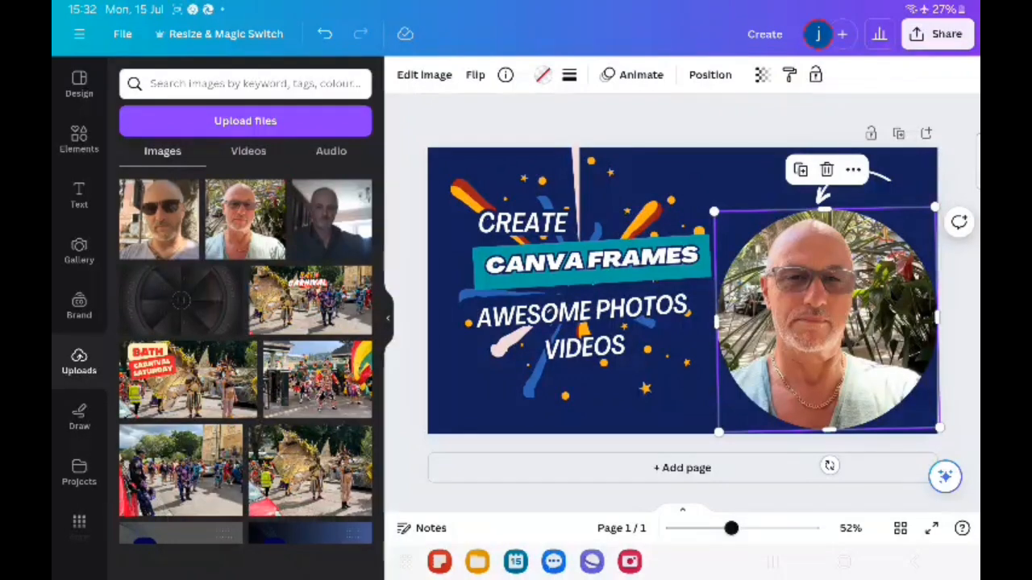
Step: Move the selfie-filled circle frame slightly higher on the right side
left_click(474, 74)
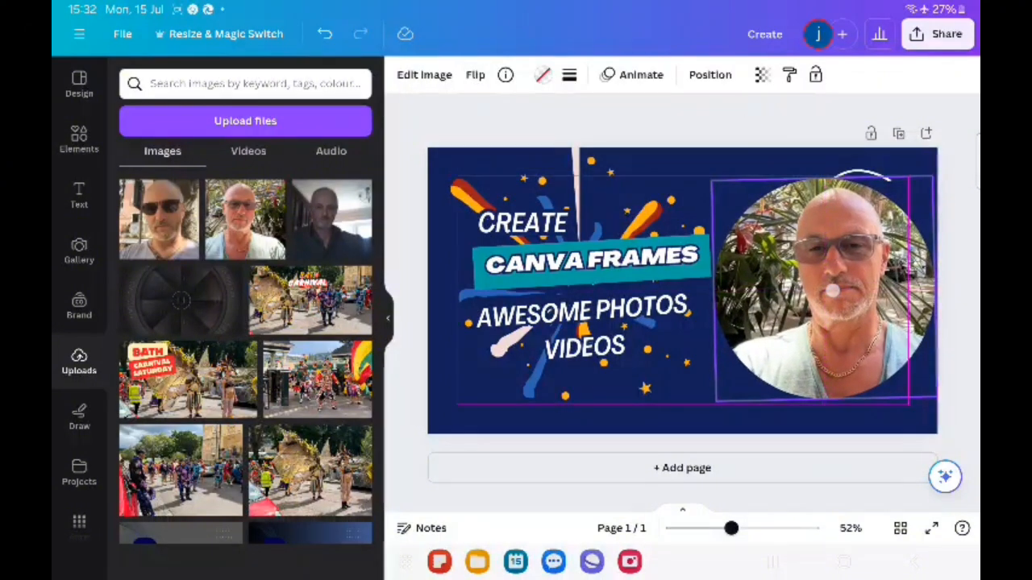
left_click(819, 282)
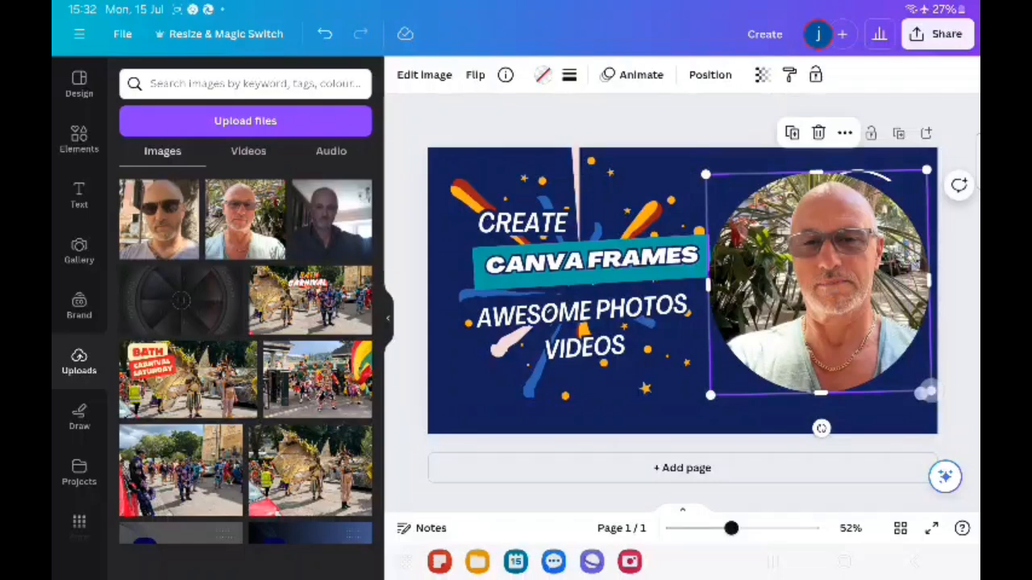